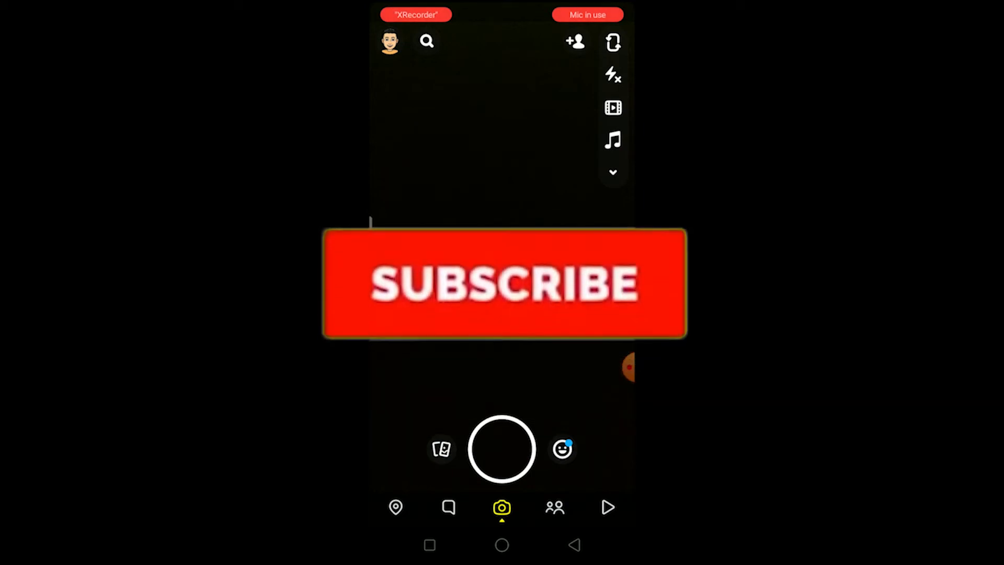
Step: Turn on location for Snap Map, reopen the world map, then reach Snapchat's App Info
click(498, 285)
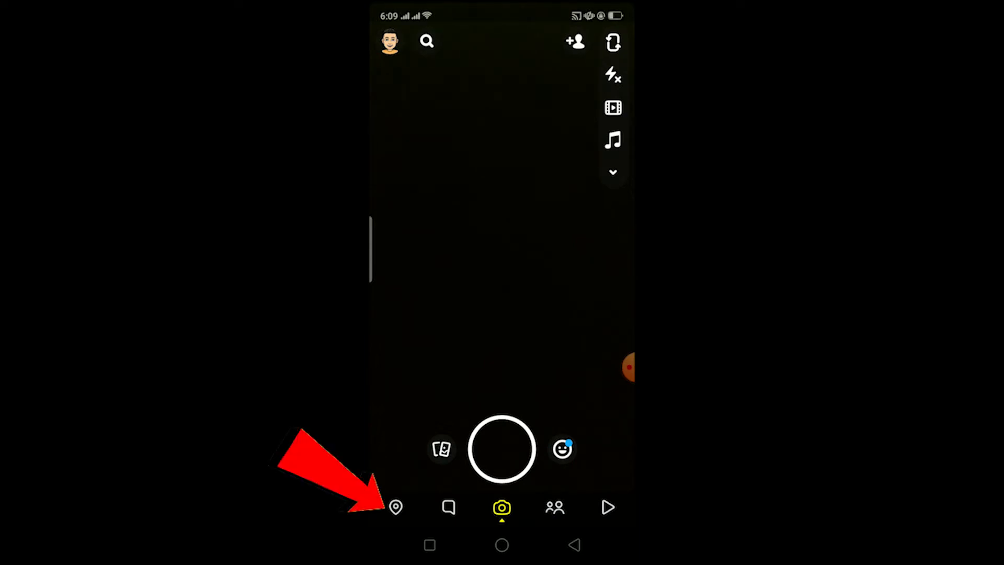
click(397, 506)
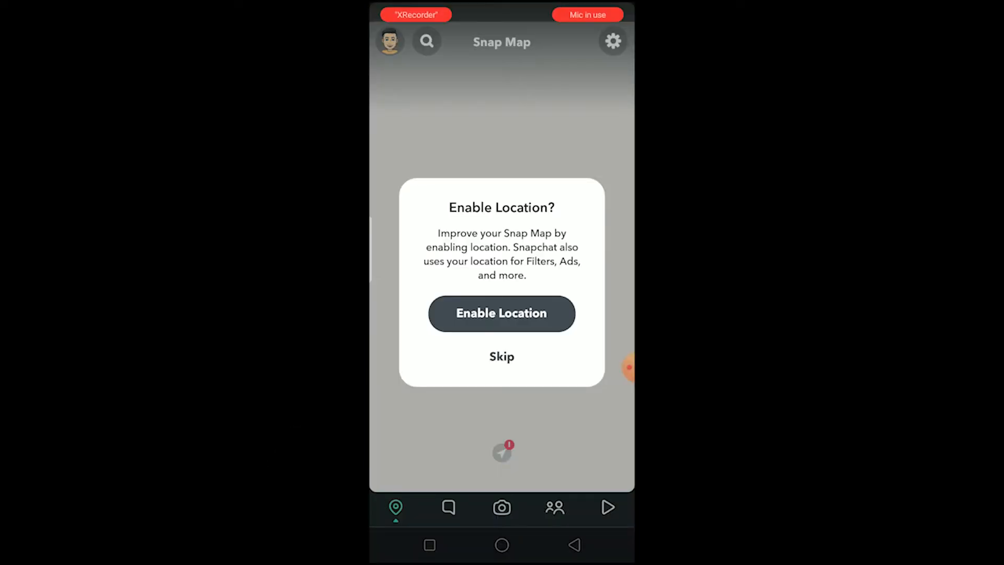
click(502, 357)
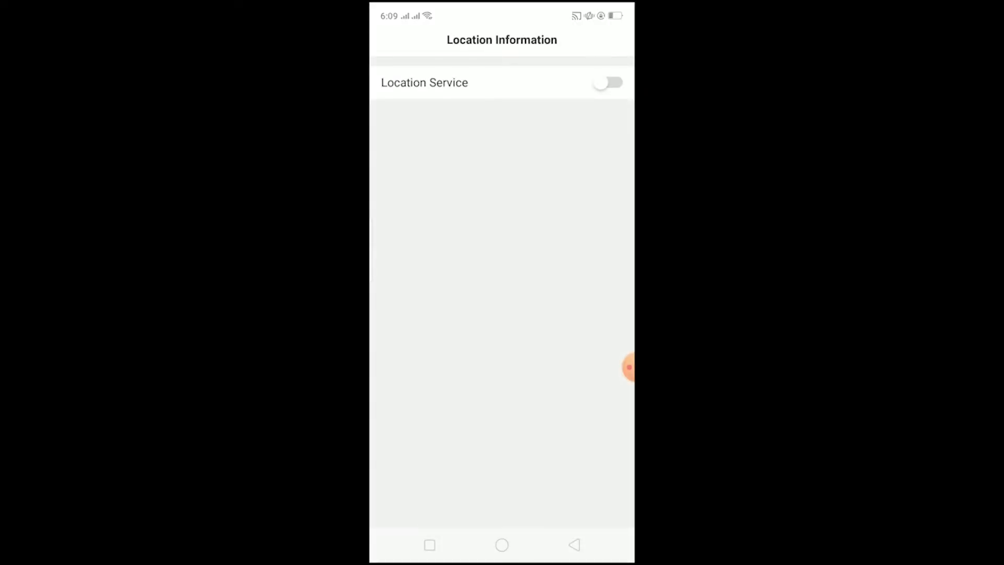
click(607, 82)
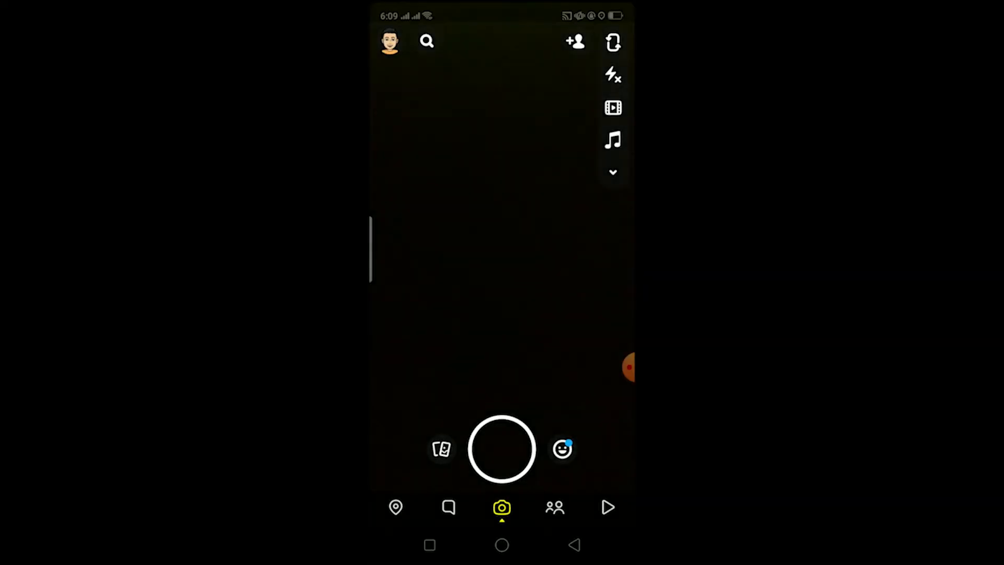
click(396, 507)
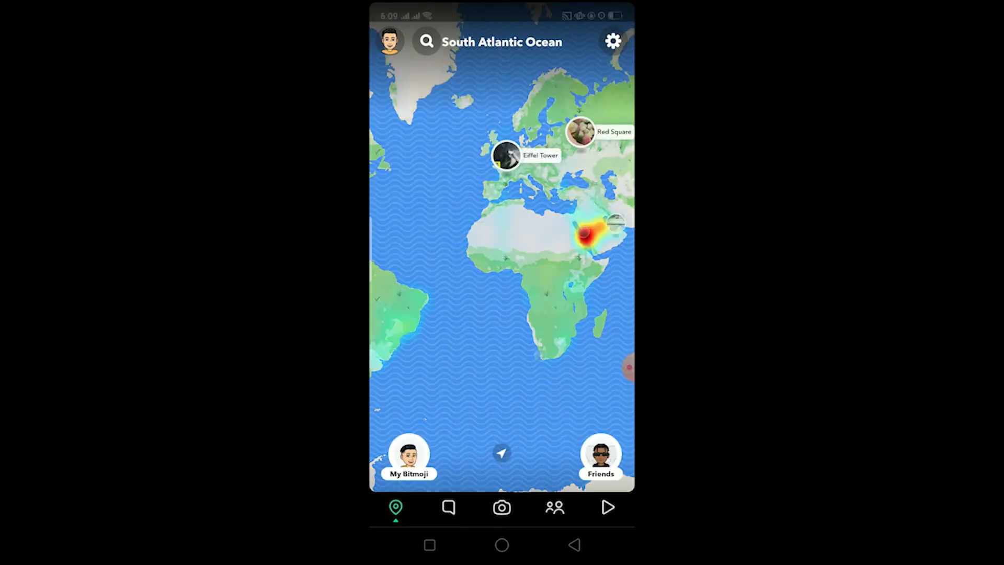
click(409, 455)
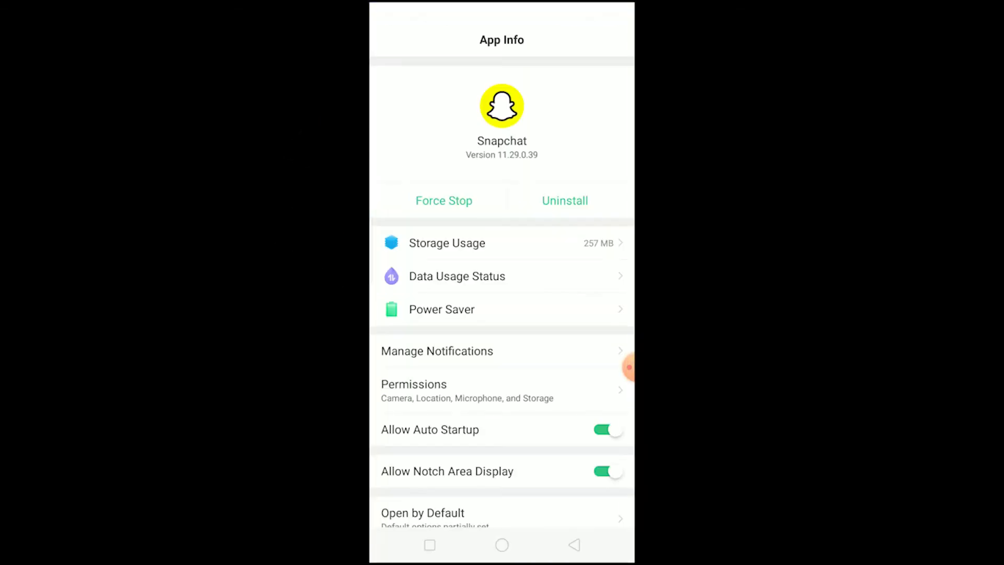
Step: Switch from Snapchat's App Info page to the recent apps overview
click(413, 384)
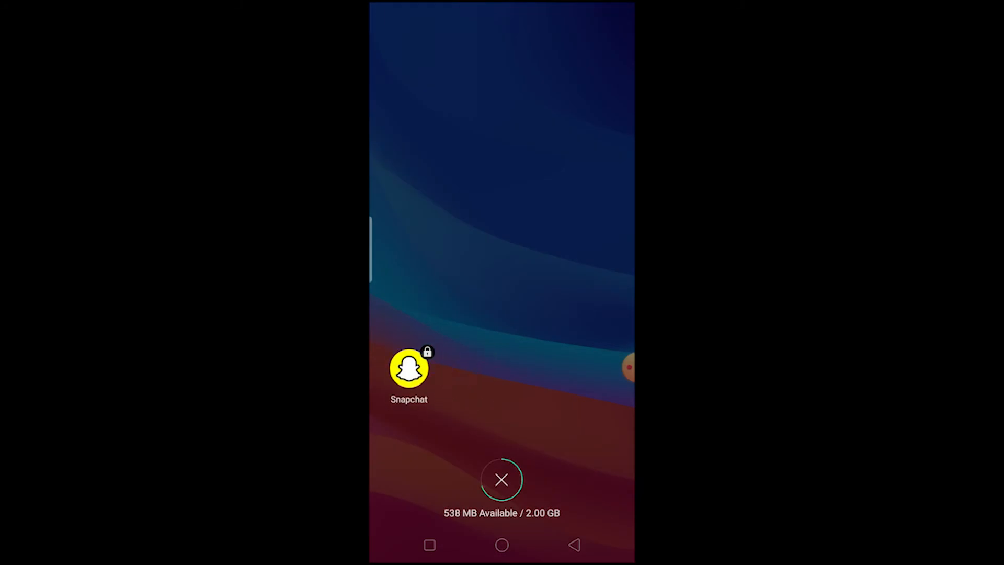
Step: Close all recently used apps, returning to the home screen
click(410, 375)
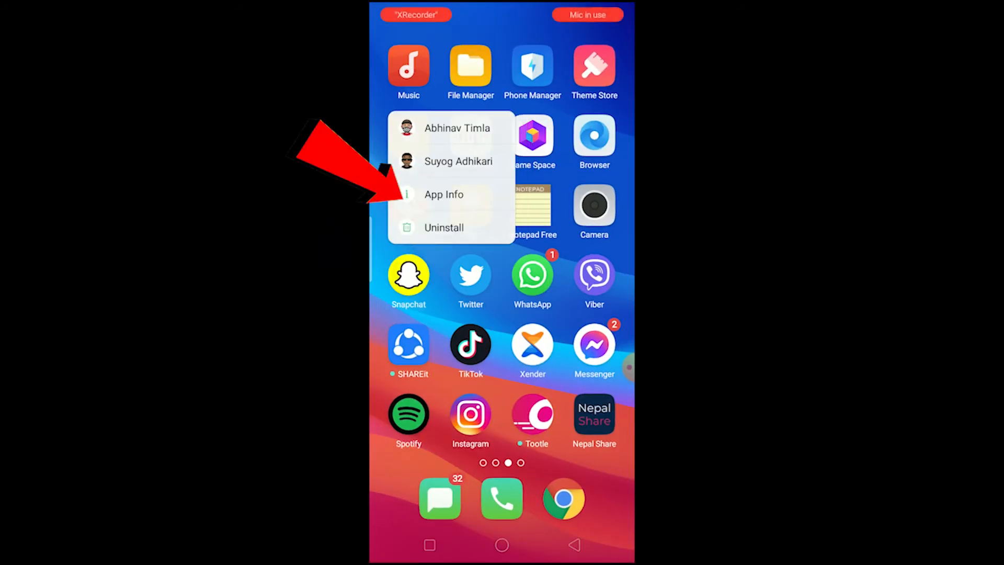
Step: Clear Snapchat's app data from App Info > Storage Usage and confirm the removal
click(444, 195)
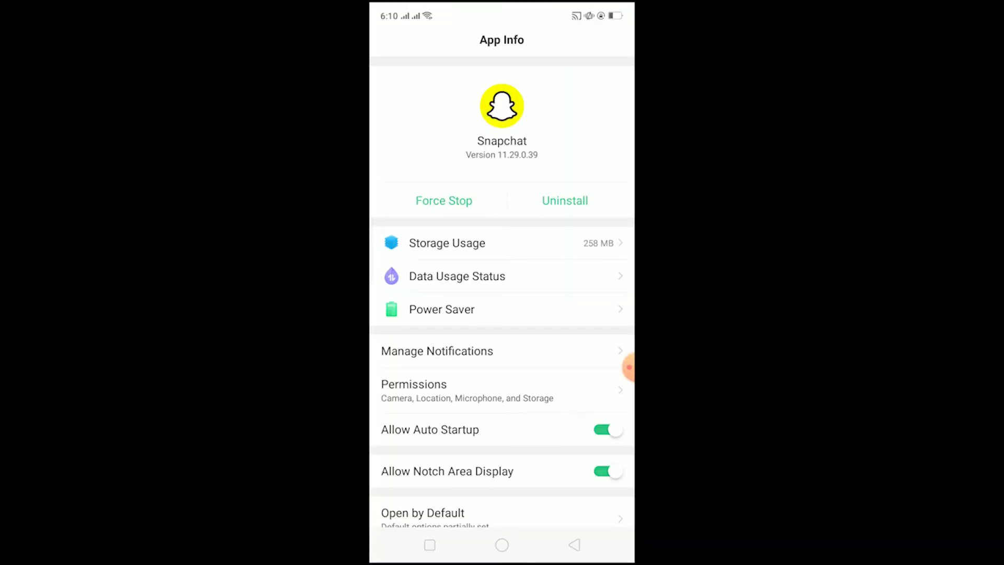
click(446, 243)
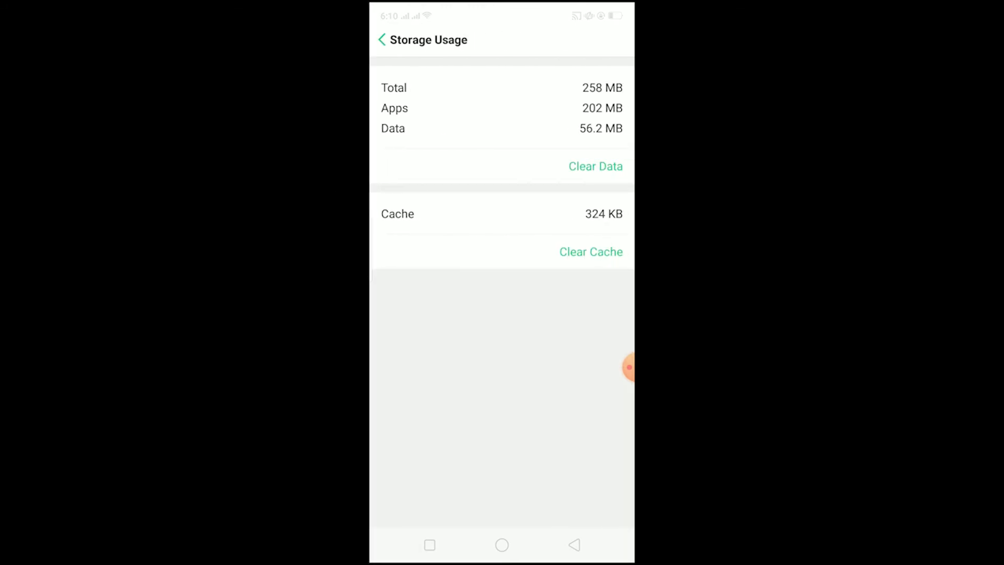
click(596, 166)
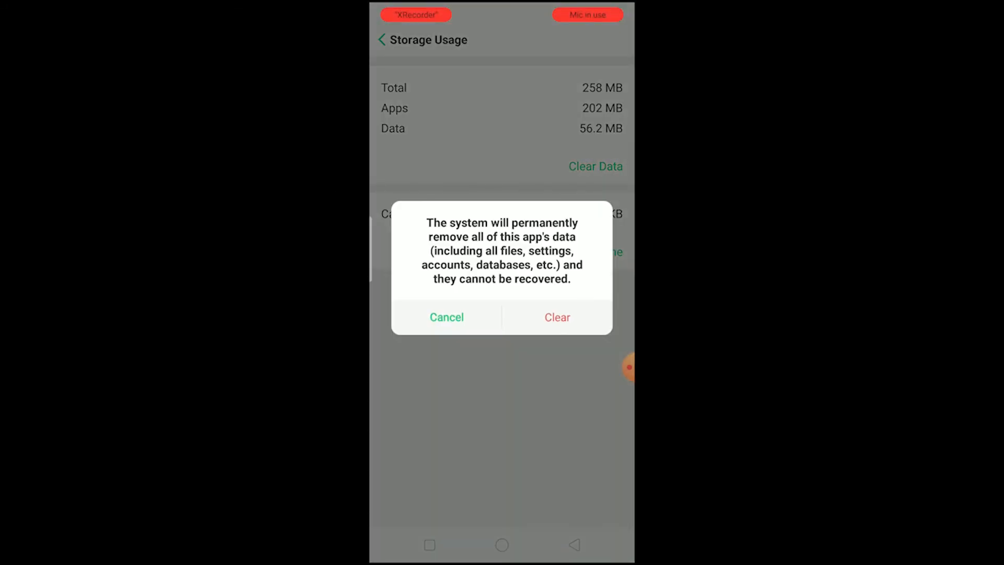
click(447, 317)
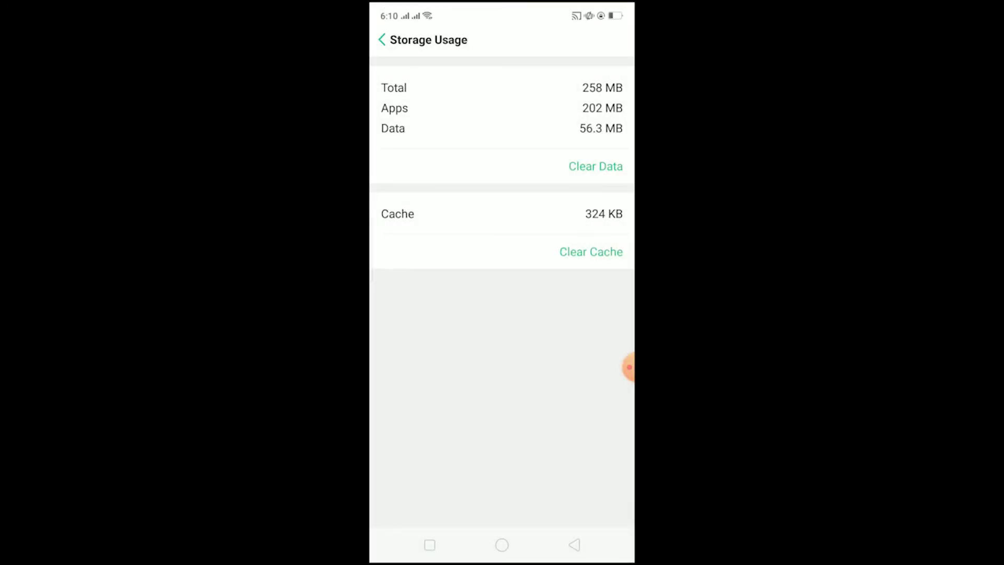